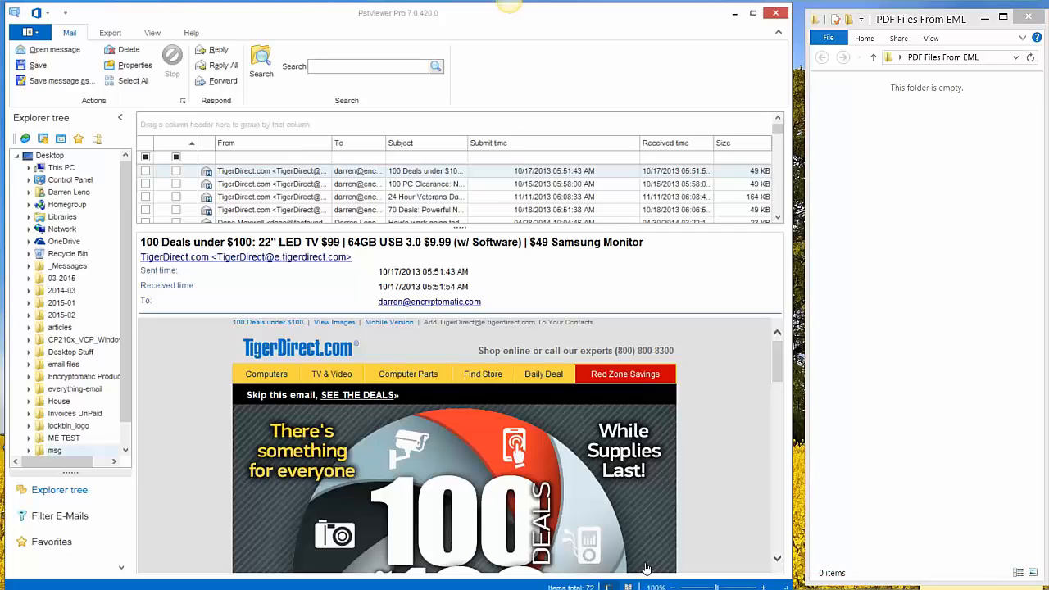
{"action": "mouse_move", "coordinate": [139, 337]}
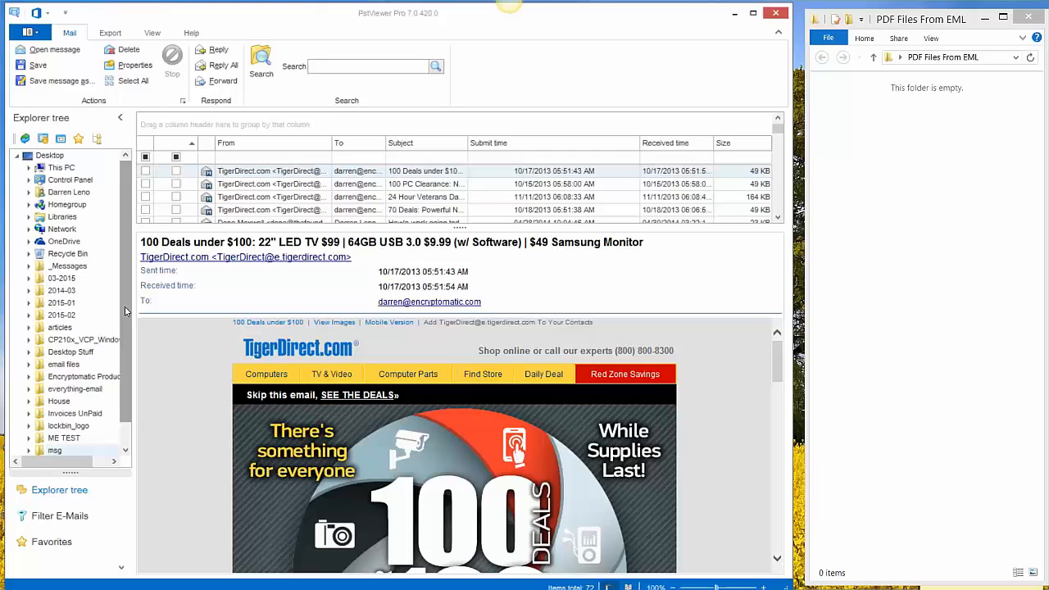
Step: Select the Explorer folder holding the OutFront Minnesota, DevExpress, MxToolBox and Seth's Blog emails
{"action": "left_click", "coordinate": [55, 451]}
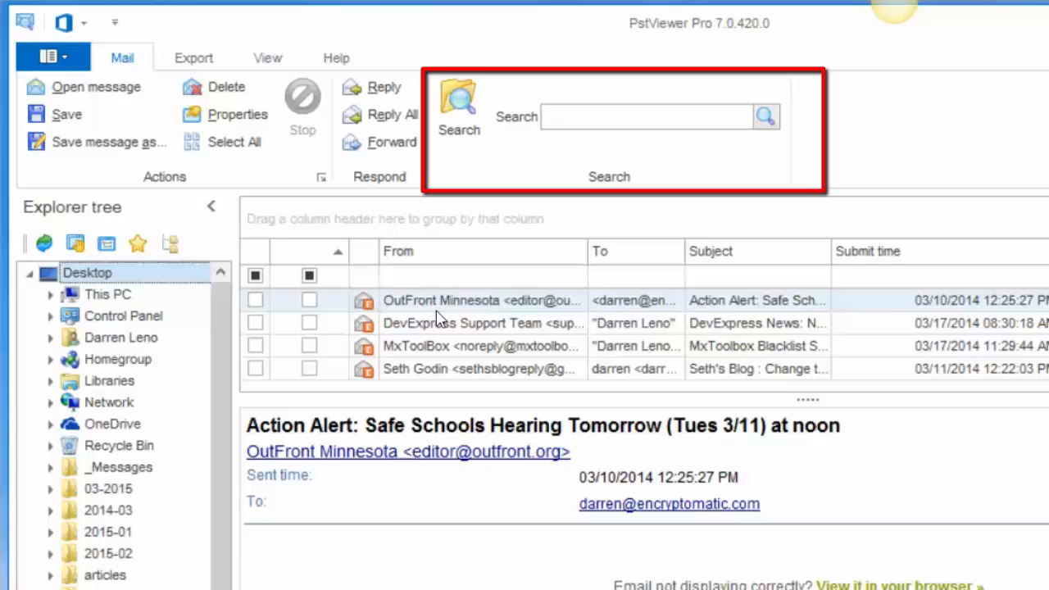
{"action": "mouse_move", "coordinate": [440, 323]}
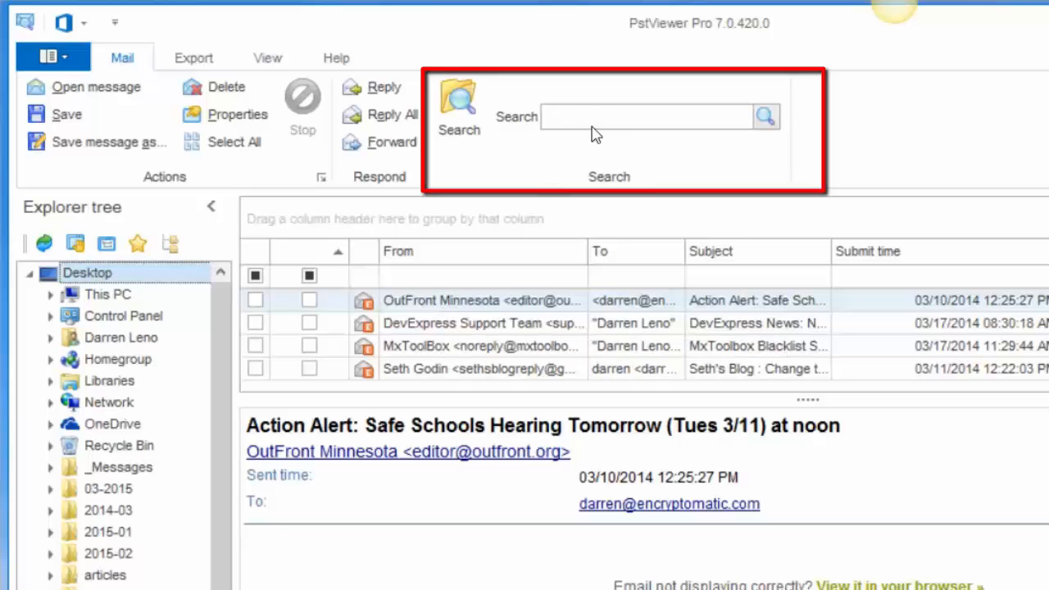
{"action": "mouse_move", "coordinate": [485, 376]}
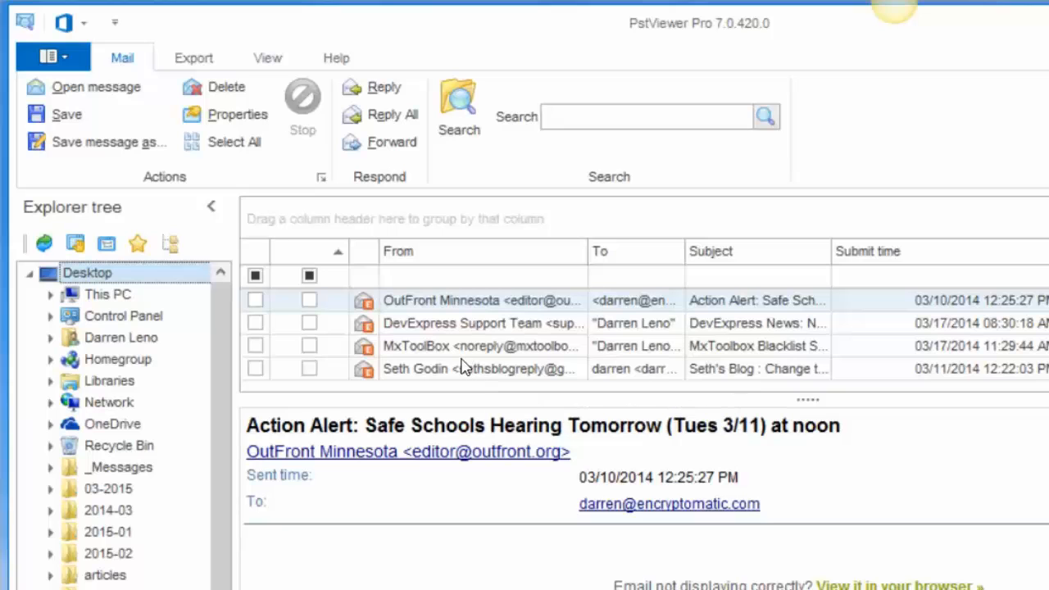
Step: Extend the selection to all four emails in the message list
{"action": "left_click", "coordinate": [476, 369]}
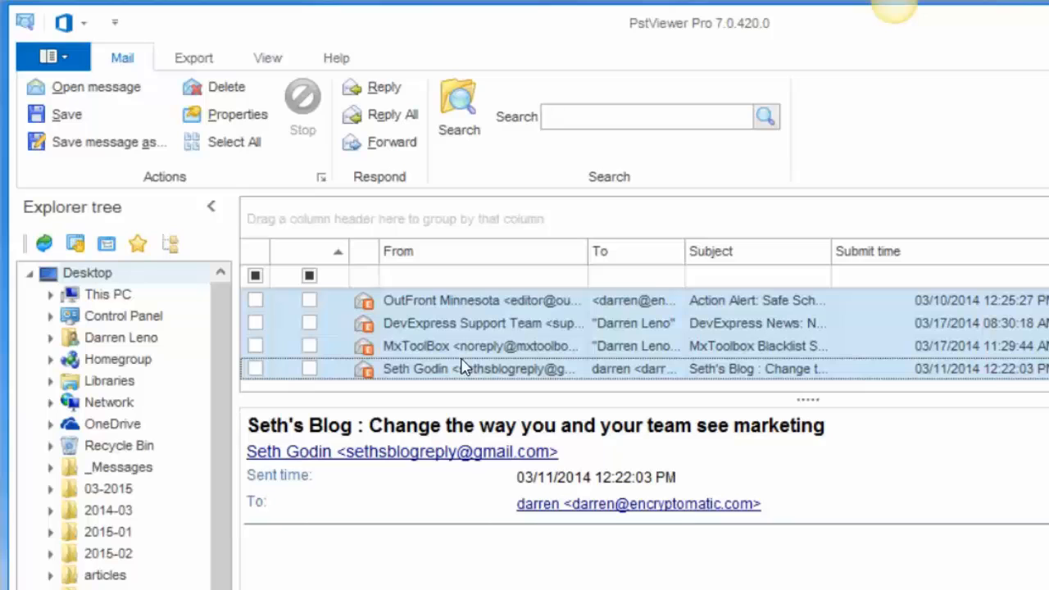
{"action": "mouse_move", "coordinate": [423, 364]}
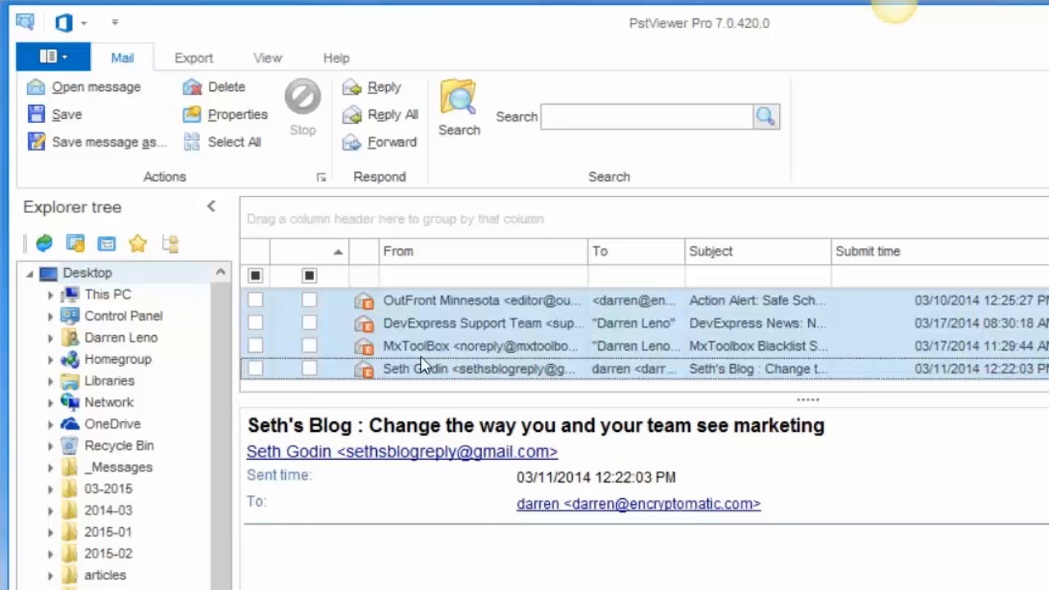
{"action": "mouse_move", "coordinate": [443, 300]}
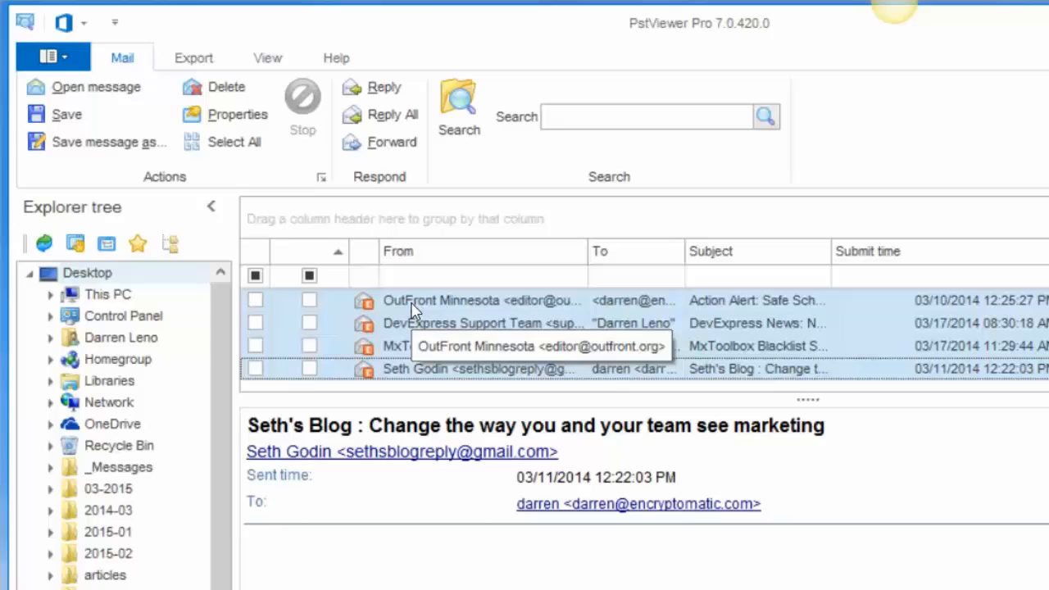
{"action": "mouse_move", "coordinate": [408, 390]}
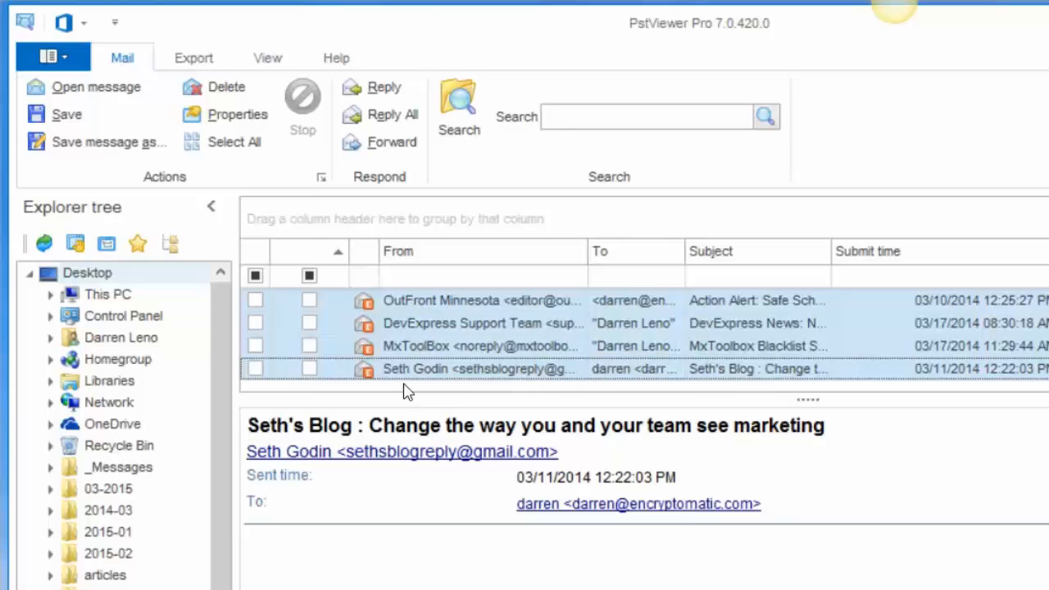
{"action": "mouse_move", "coordinate": [482, 364]}
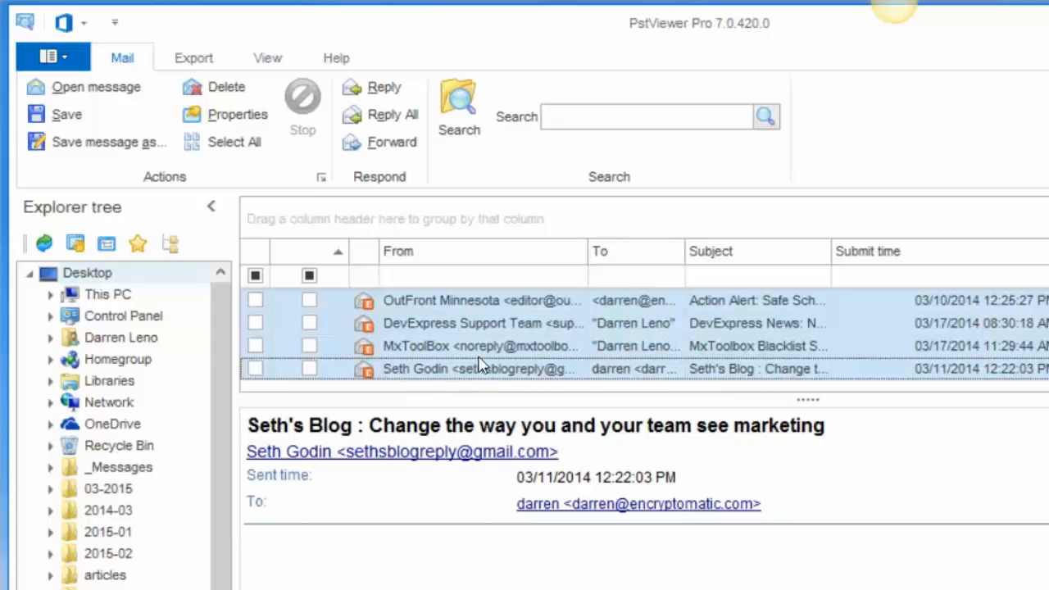
{"action": "mouse_move", "coordinate": [598, 354]}
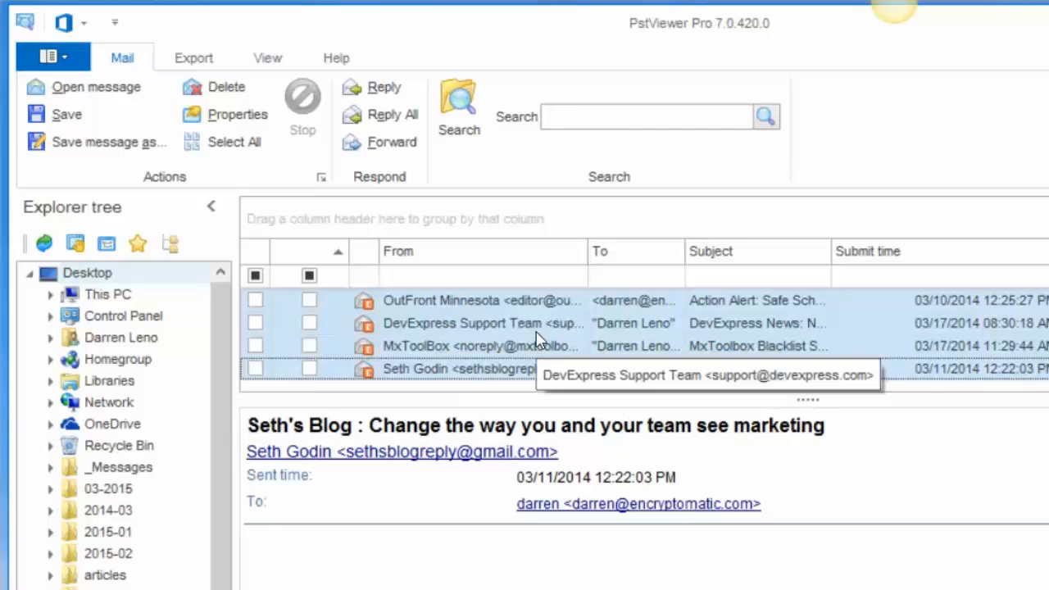
{"action": "mouse_move", "coordinate": [483, 223]}
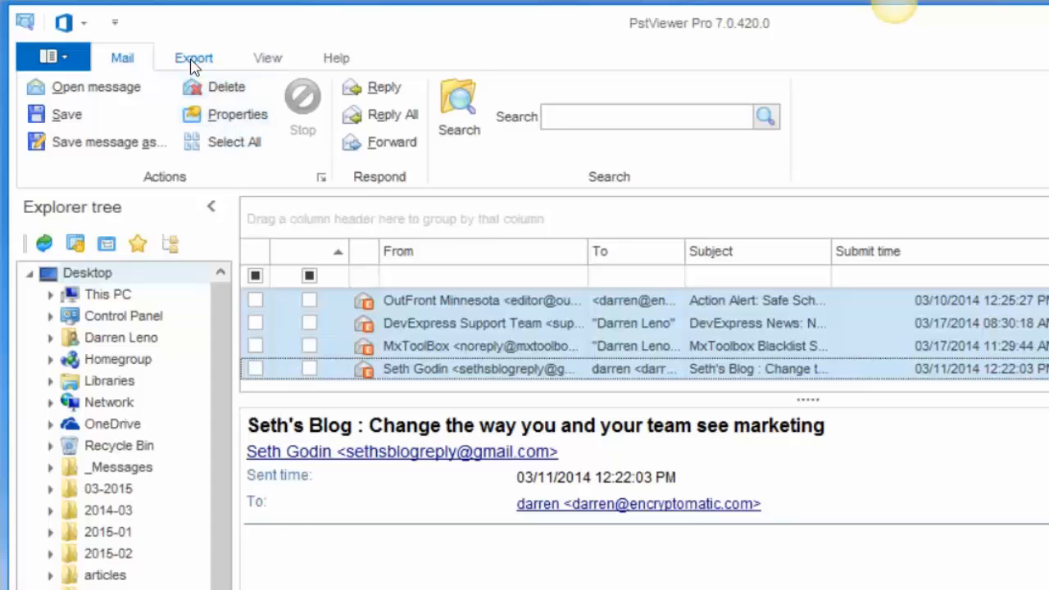
Step: Show the Export ribbon and drop down the list of PDF export profiles
{"action": "left_click", "coordinate": [193, 57]}
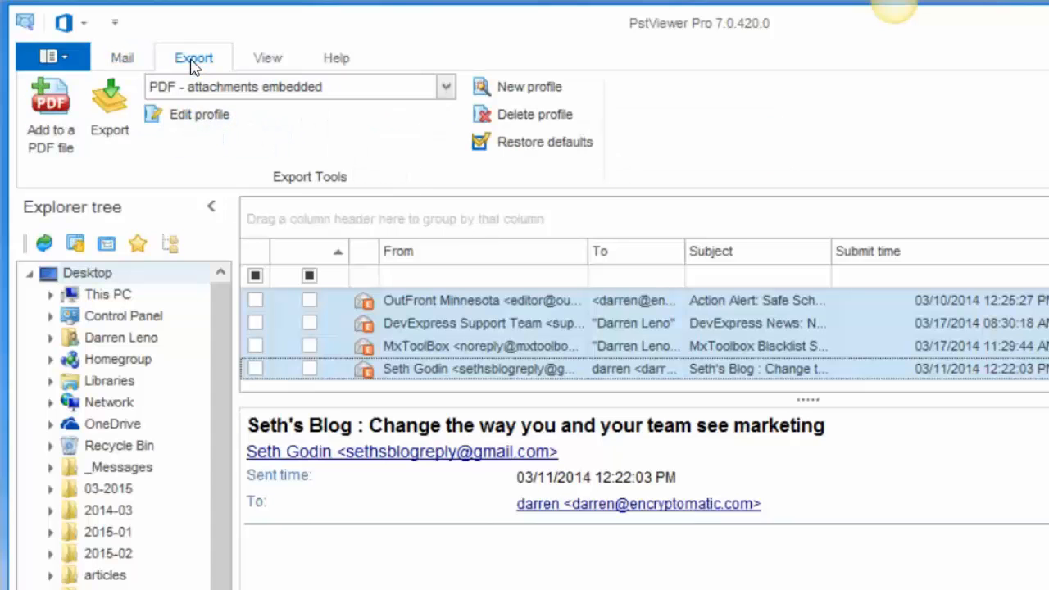
{"action": "mouse_move", "coordinate": [445, 87]}
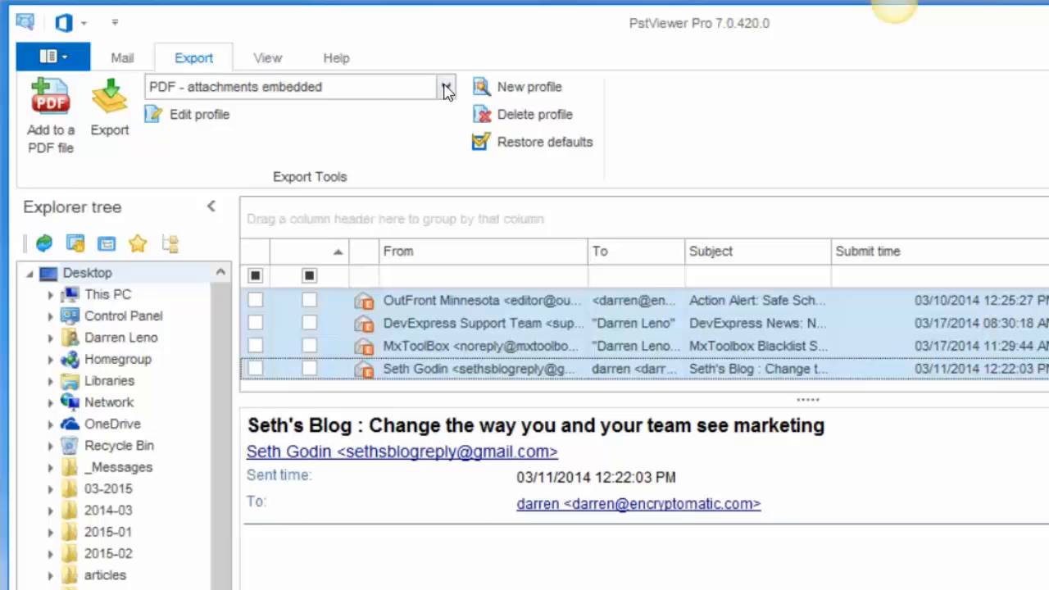
{"action": "left_click", "coordinate": [446, 86]}
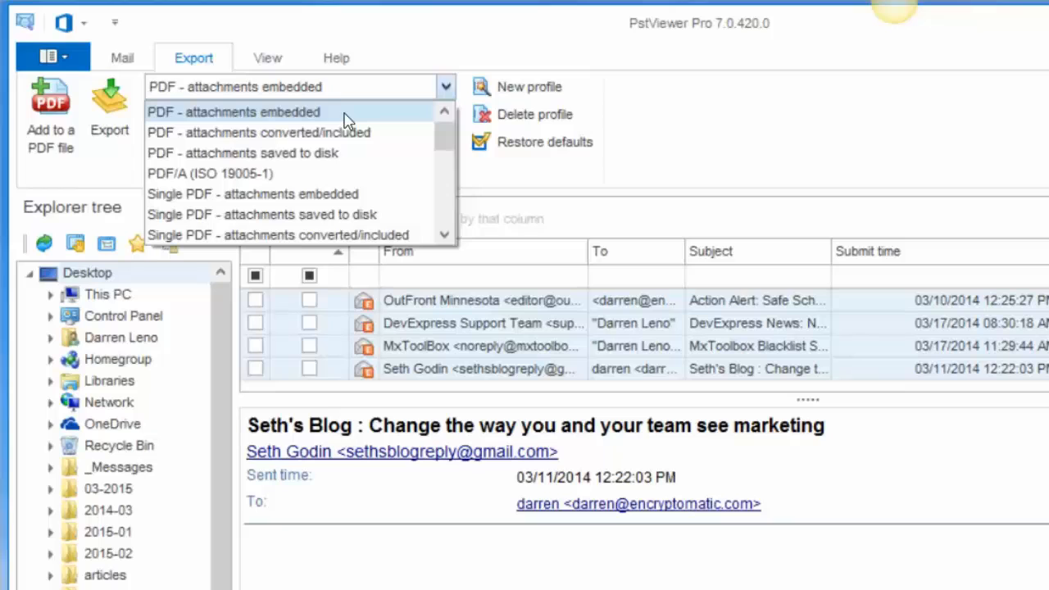
{"action": "mouse_move", "coordinate": [344, 131]}
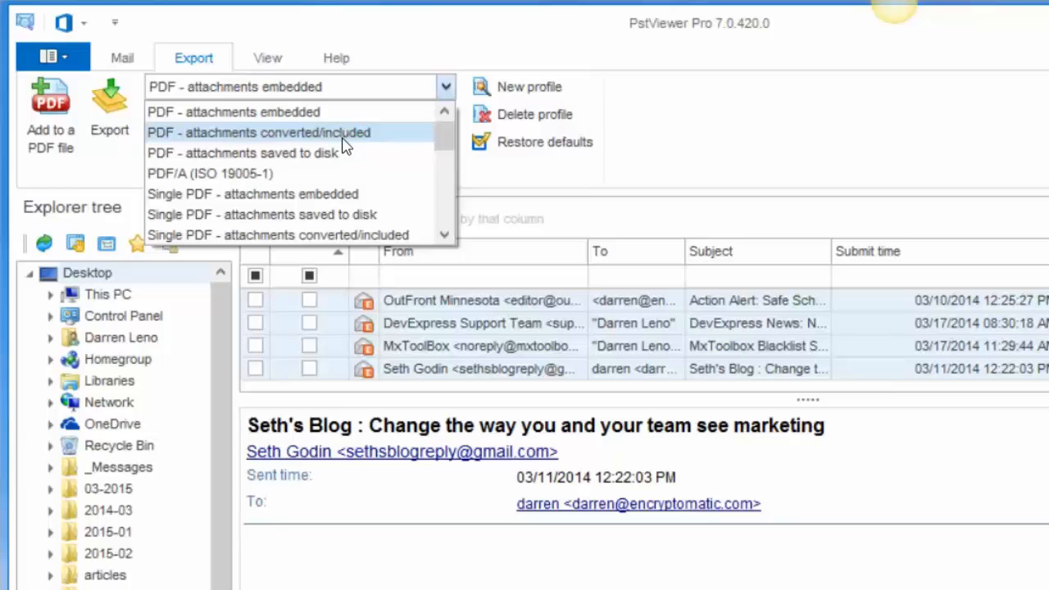
{"action": "mouse_move", "coordinate": [341, 154]}
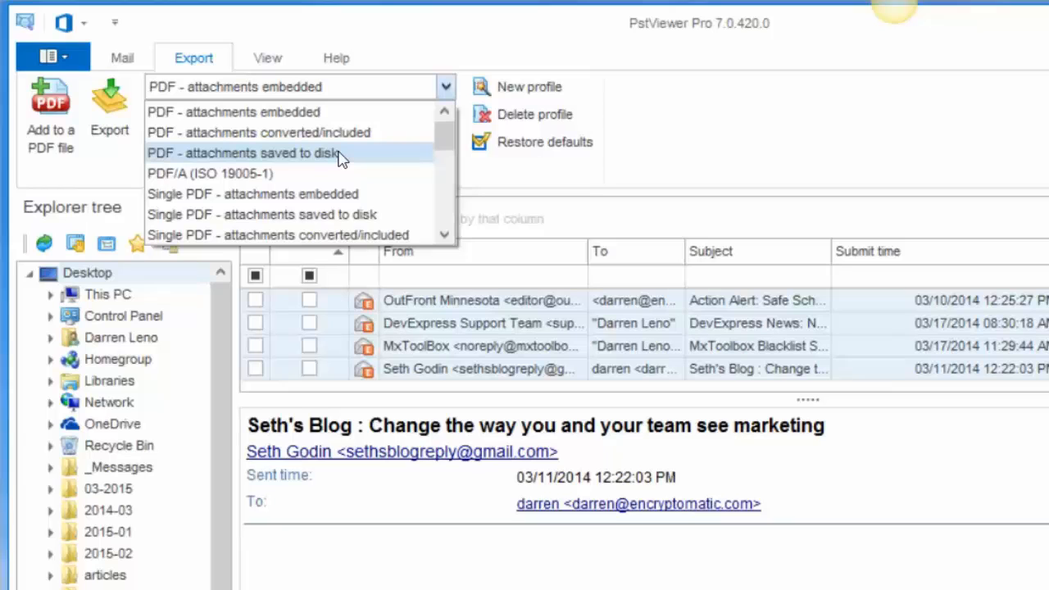
{"action": "mouse_move", "coordinate": [331, 174]}
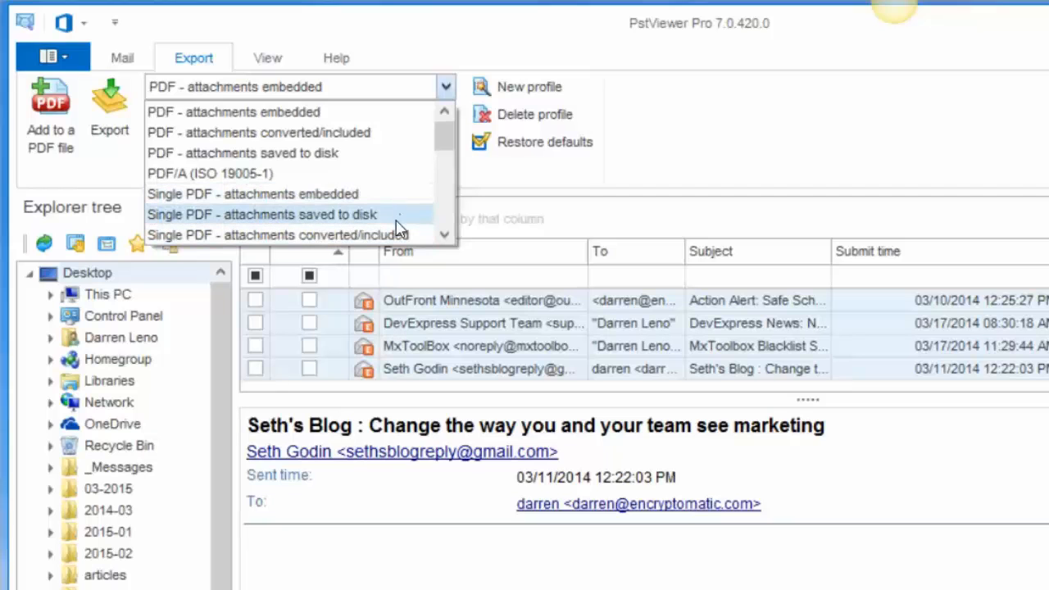
{"action": "mouse_move", "coordinate": [334, 174]}
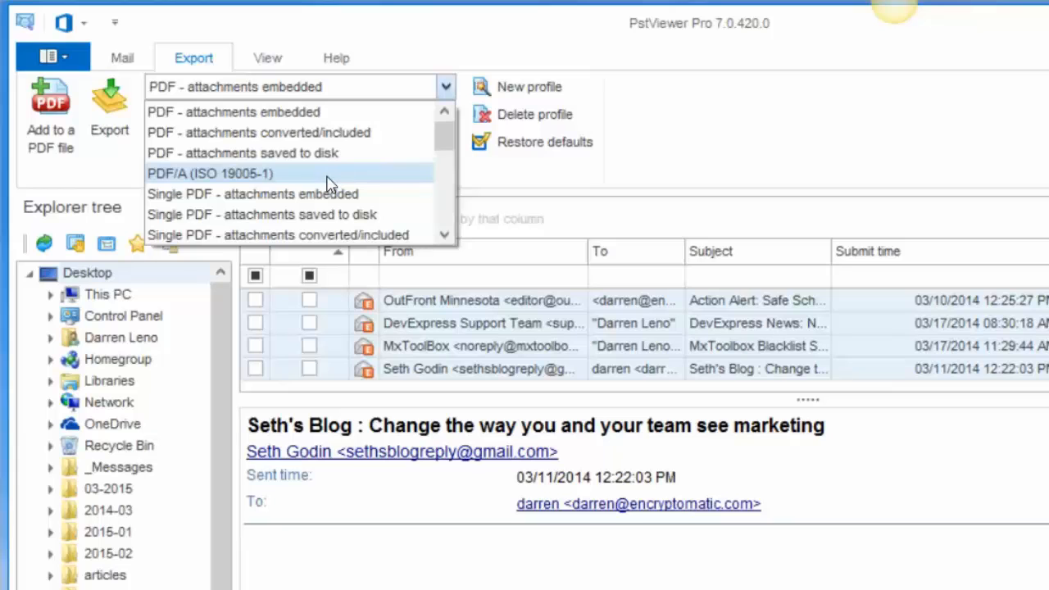
{"action": "mouse_move", "coordinate": [318, 166]}
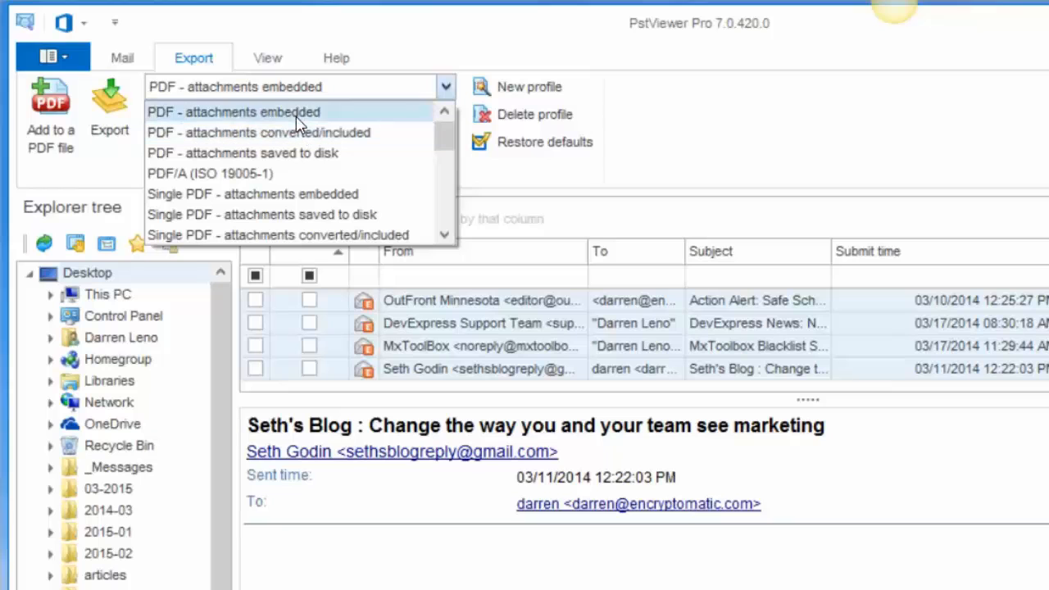
Step: Choose the 'PDF - attachments embedded' export profile
{"action": "left_click", "coordinate": [235, 111]}
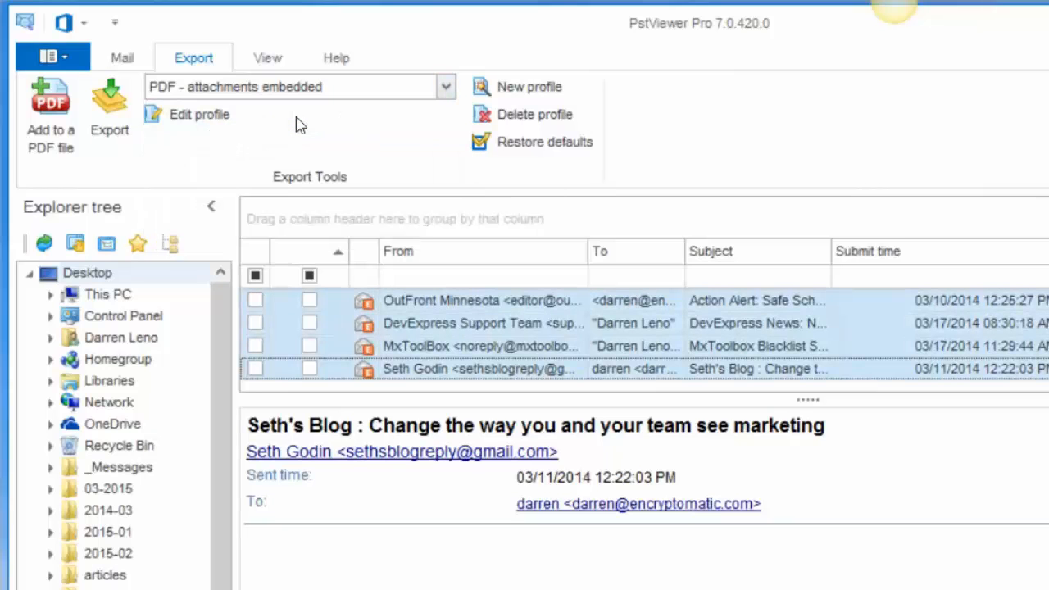
{"action": "mouse_move", "coordinate": [164, 149]}
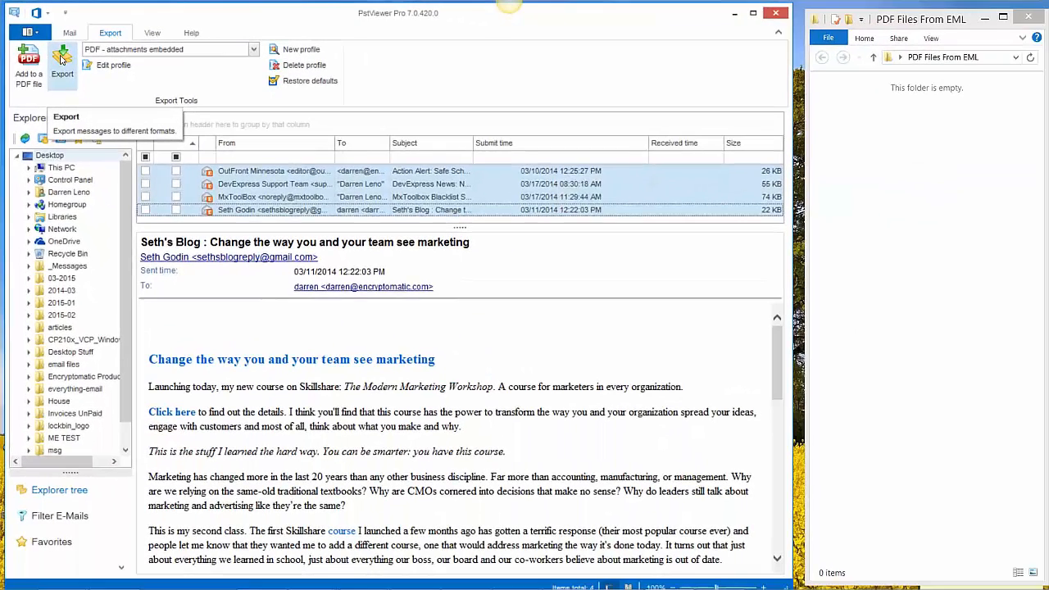
Step: Start the export of the four selected emails, bringing up Browse For Folder
{"action": "left_click", "coordinate": [62, 62]}
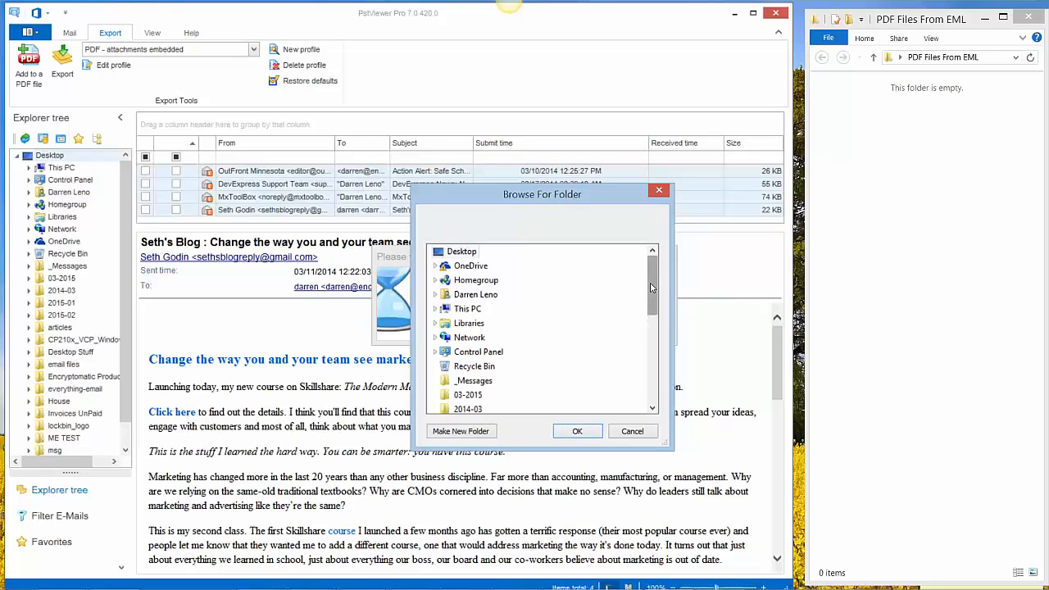
Step: Set 'PDF Files From EML' as the destination and run the PDF export
{"action": "scroll", "scroll_direction": "down", "scroll_amount": 3}
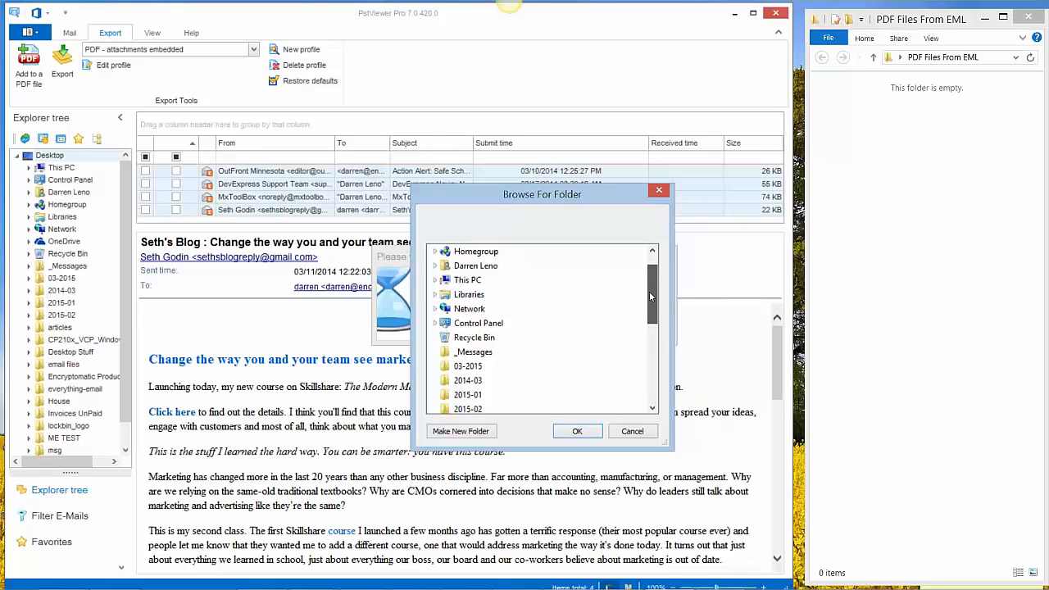
{"action": "scroll", "scroll_direction": "down", "scroll_amount": 3}
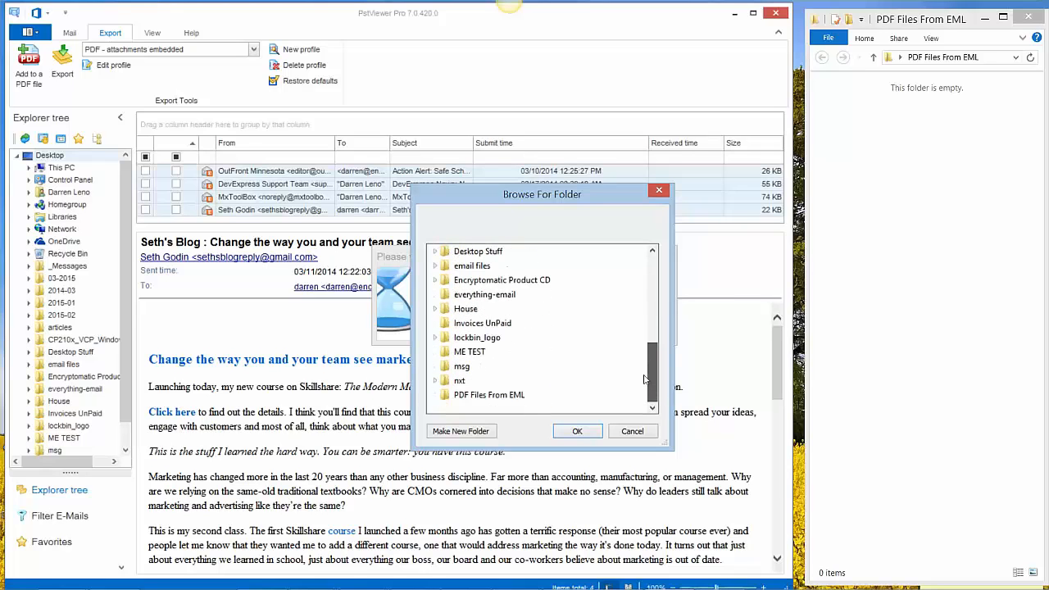
{"action": "left_click", "coordinate": [489, 394]}
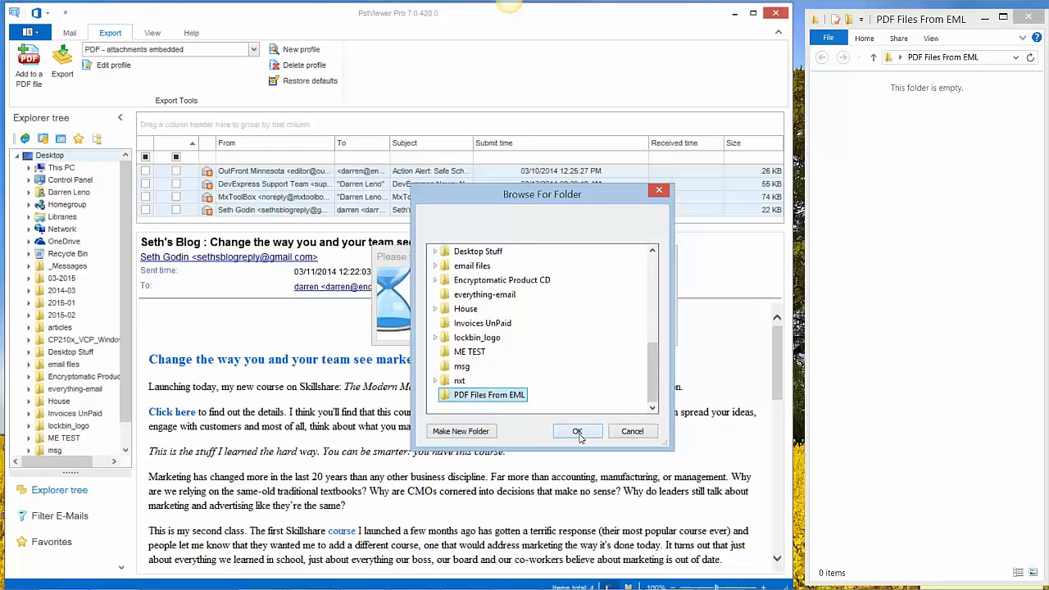
{"action": "left_click", "coordinate": [577, 431]}
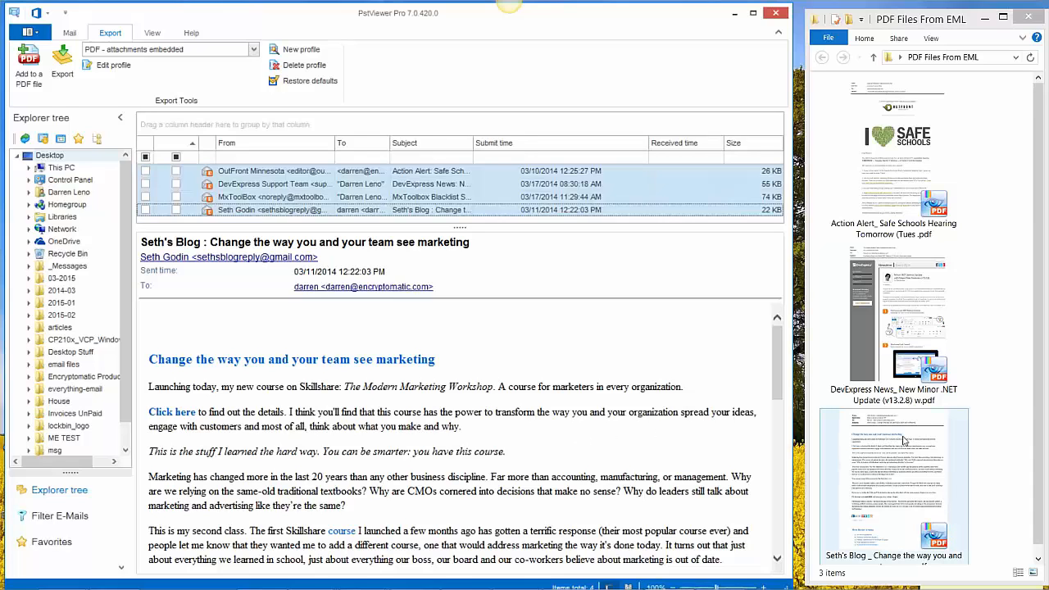
Step: View the exported Seth's Blog PDF in PDF-XChange Viewer and scroll through it
{"action": "left_click", "coordinate": [892, 479]}
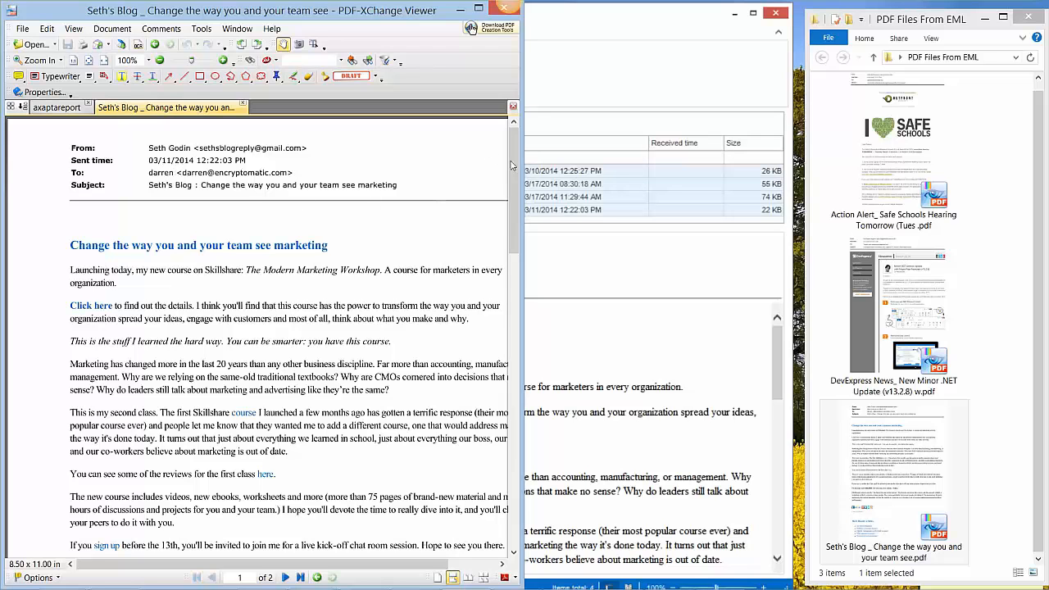
{"action": "scroll", "scroll_direction": "down", "scroll_amount": 3}
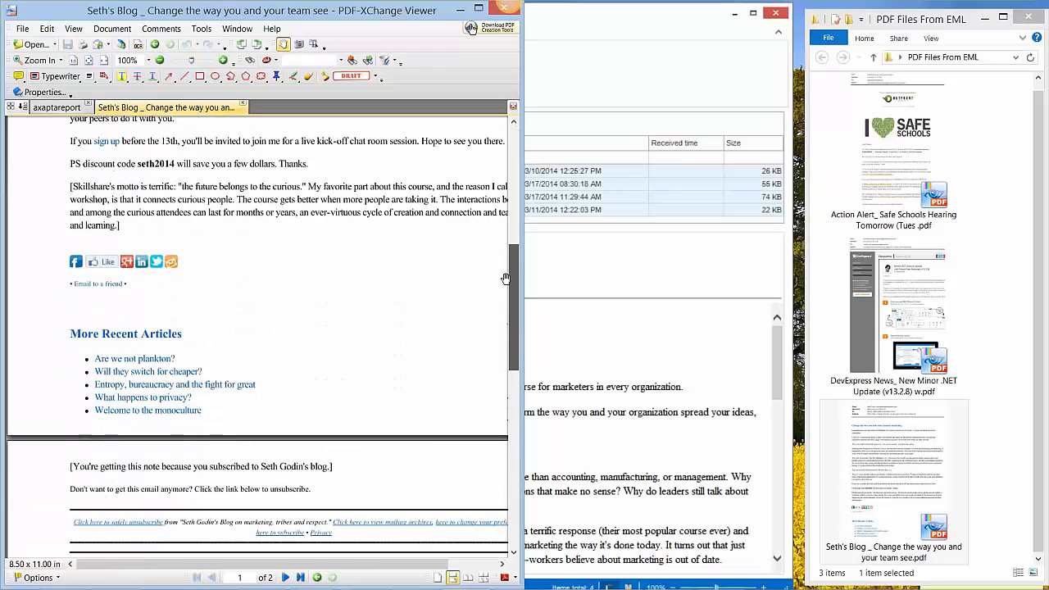